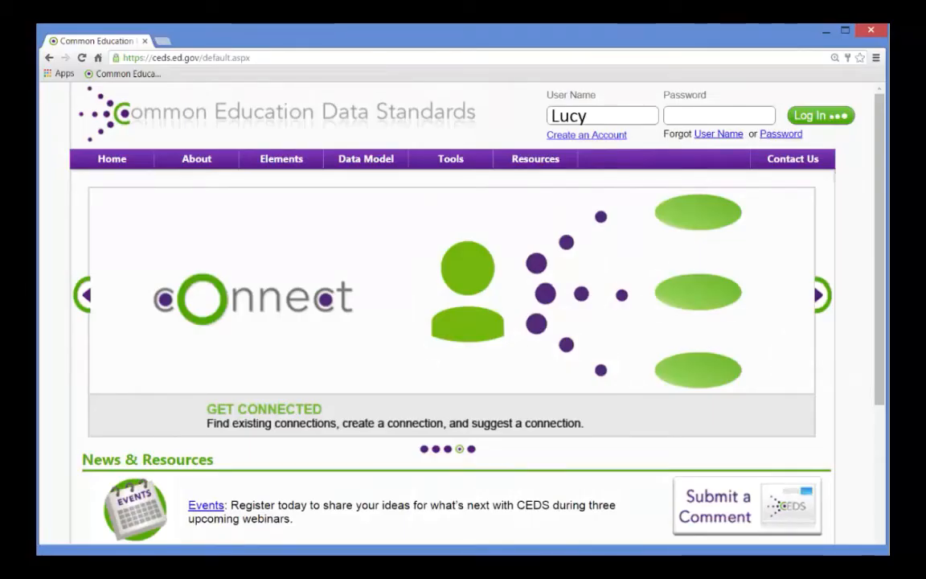
Log in as Lucy and land on the Connect tool's Build/Use/Learn page
click(820, 116)
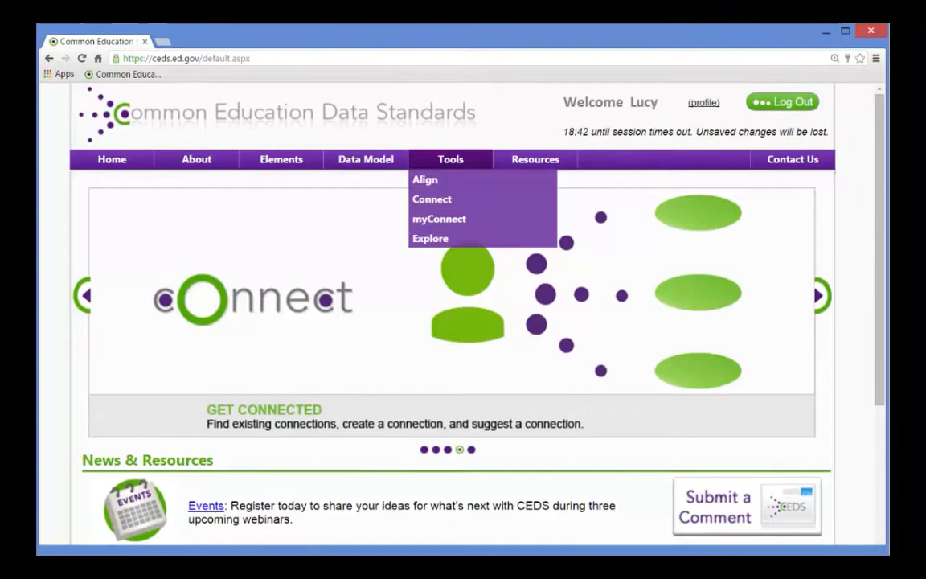
click(431, 199)
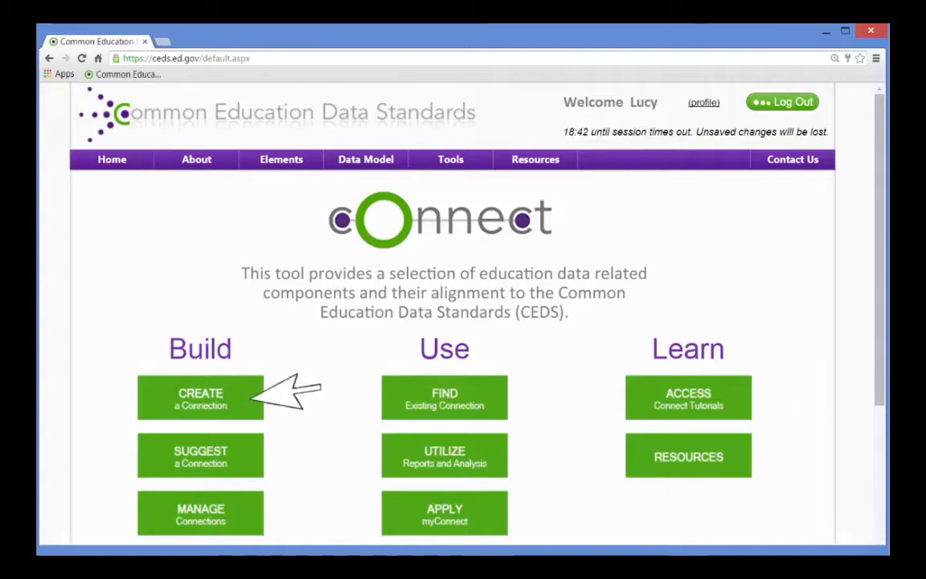
Start a connection titled 'State DOE 2016 Homeless Student Enrollment' with Special Education SY 2014 details
click(199, 399)
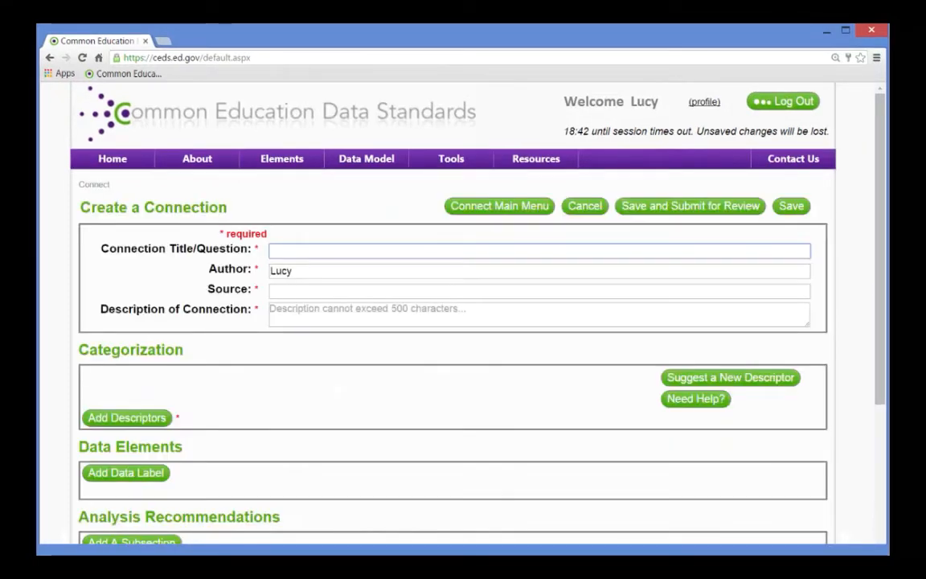
text(State DOE 2016 Homeless Student Enrollment)
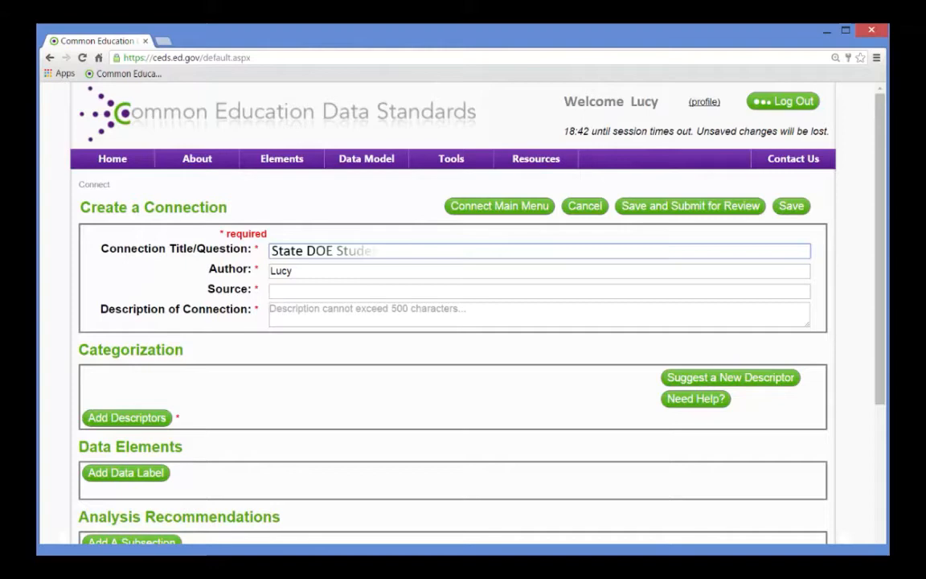
text(nts Exiting Special Education SY 2014)
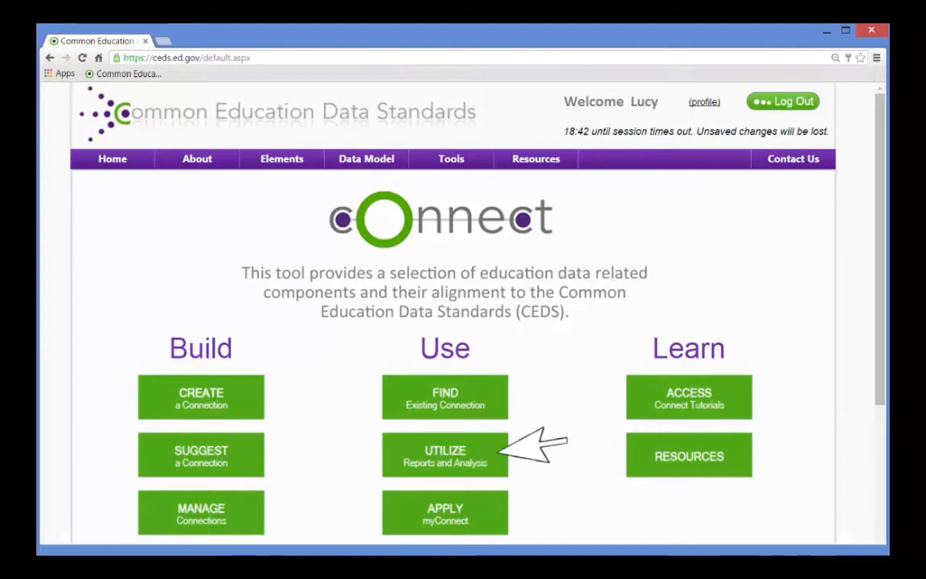
Go to Connect Reports and Analysis and choose the Select Connections report
click(443, 454)
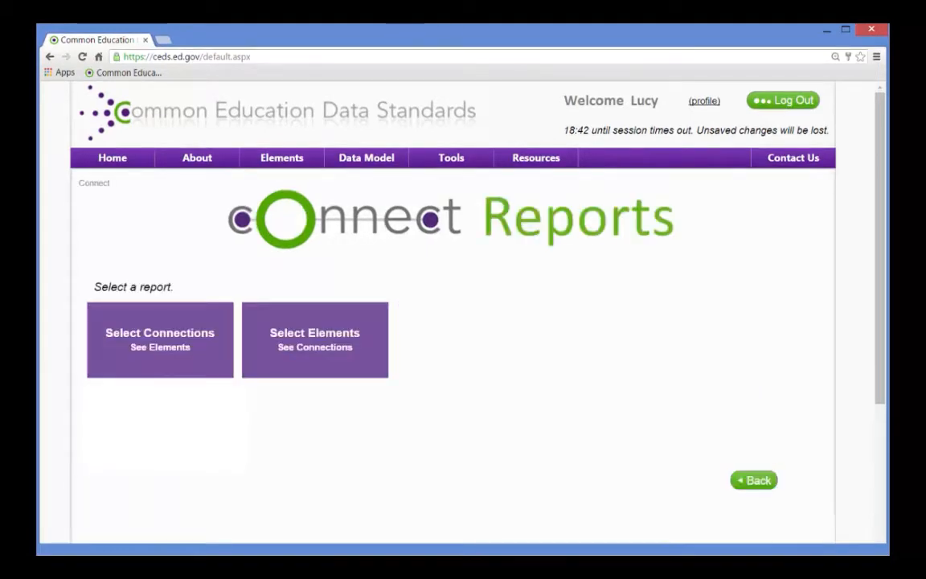
mouse_move(242, 314)
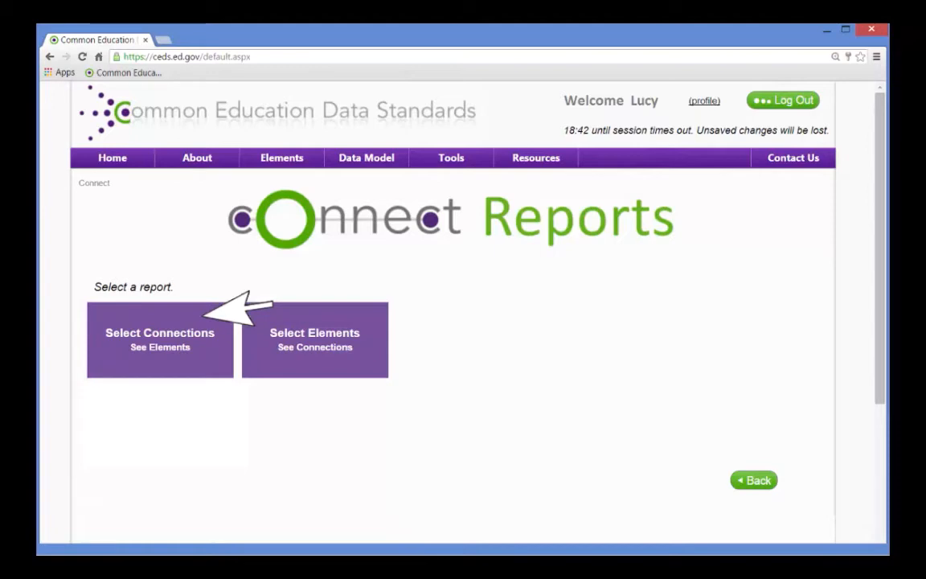
click(160, 337)
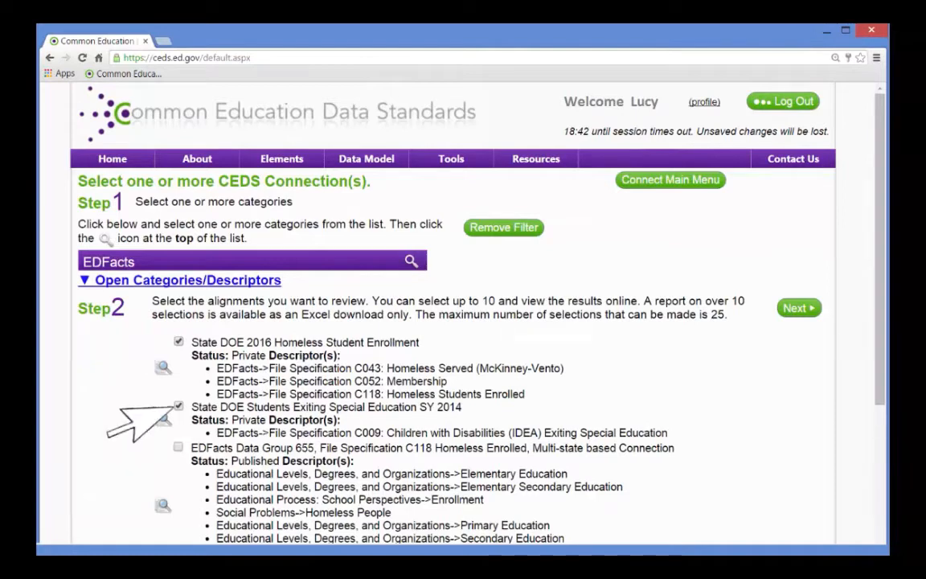
Generate the elements-per-connection report and view the IDEA Indicator element's details
click(797, 307)
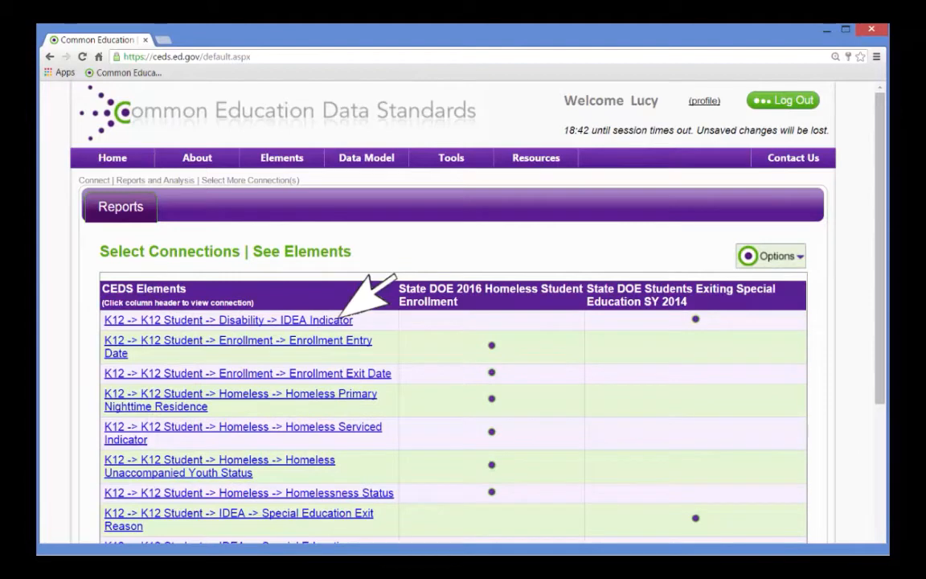
click(228, 320)
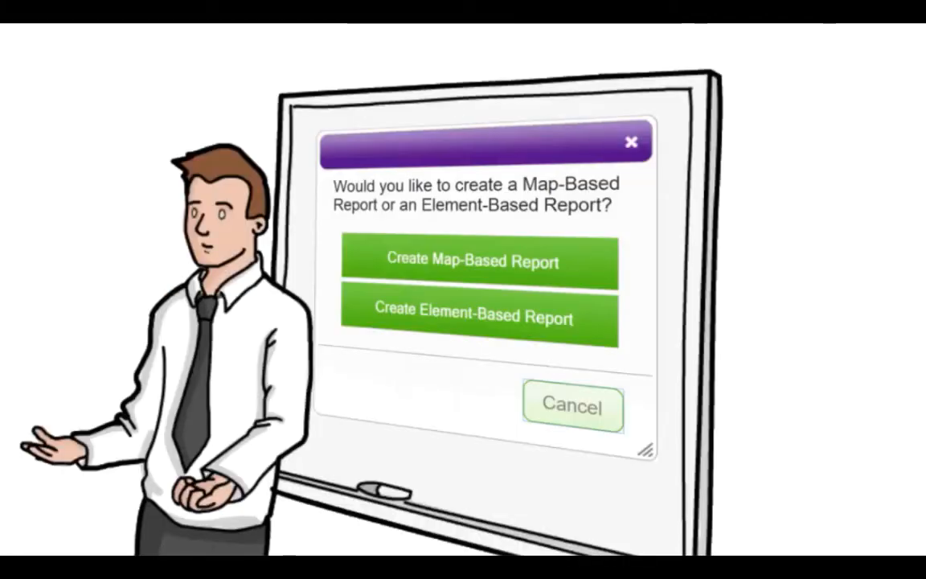
mouse_move(614, 325)
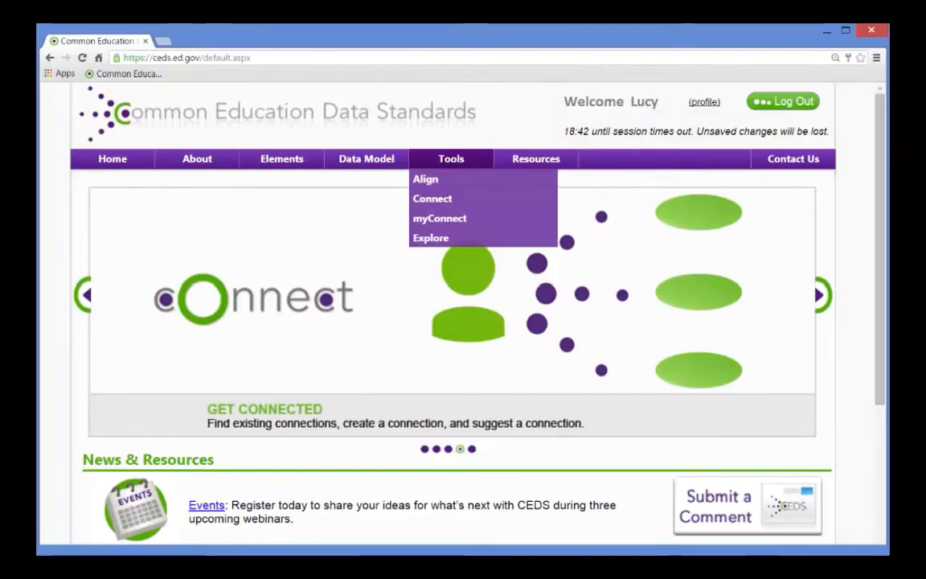
Start an element-based Align report with the whole Homeless element folder checked
click(425, 179)
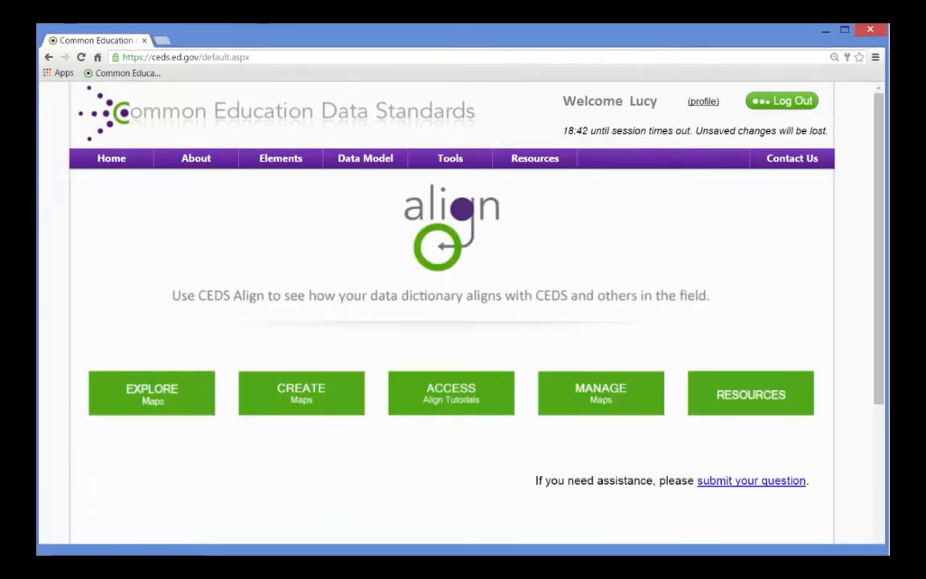
click(301, 393)
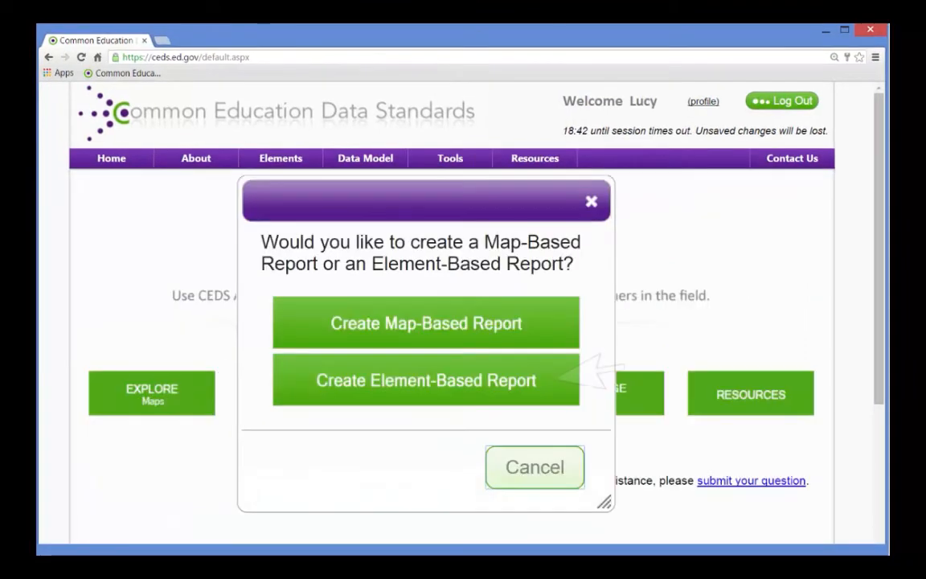
click(425, 380)
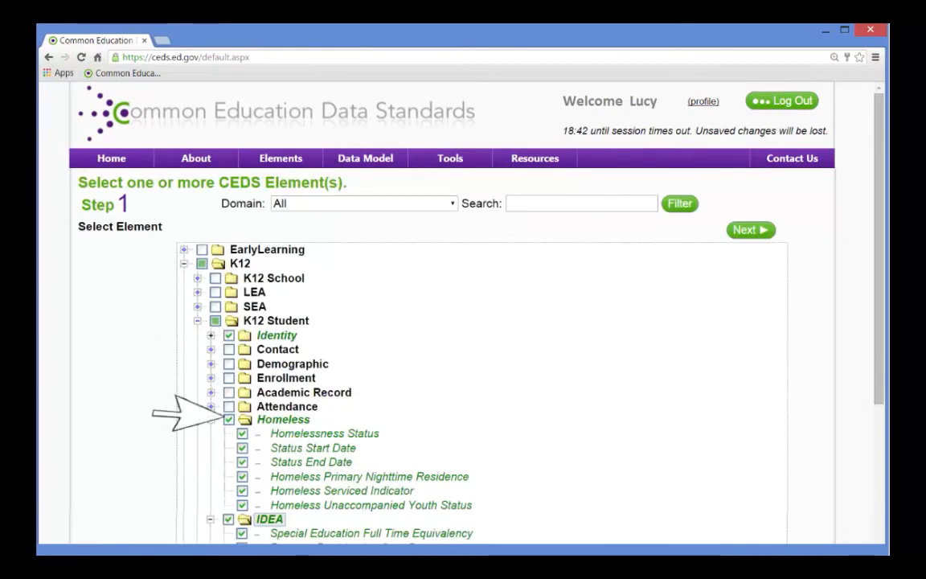
click(749, 228)
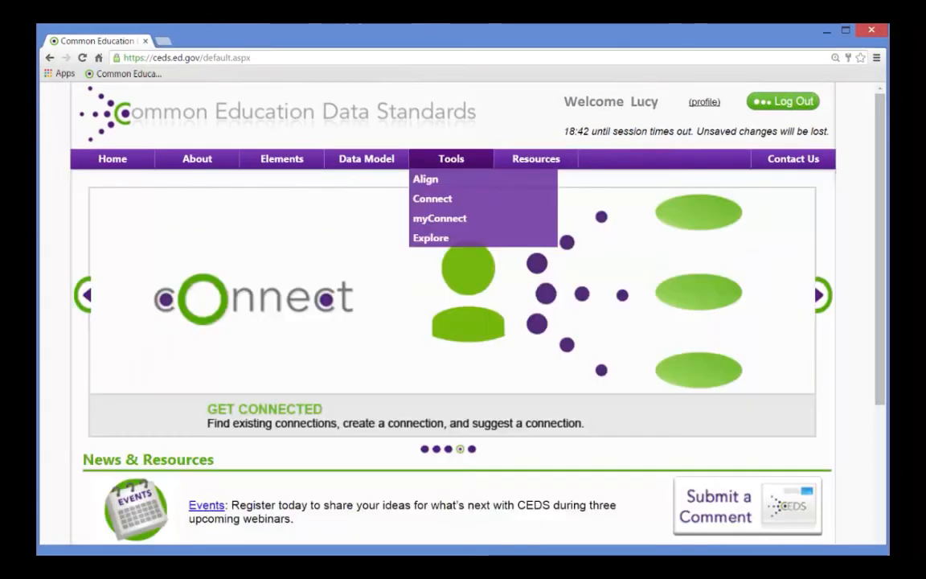
Start a map-based Align report on the three state data dictionaries and continue to the report-type step
click(425, 178)
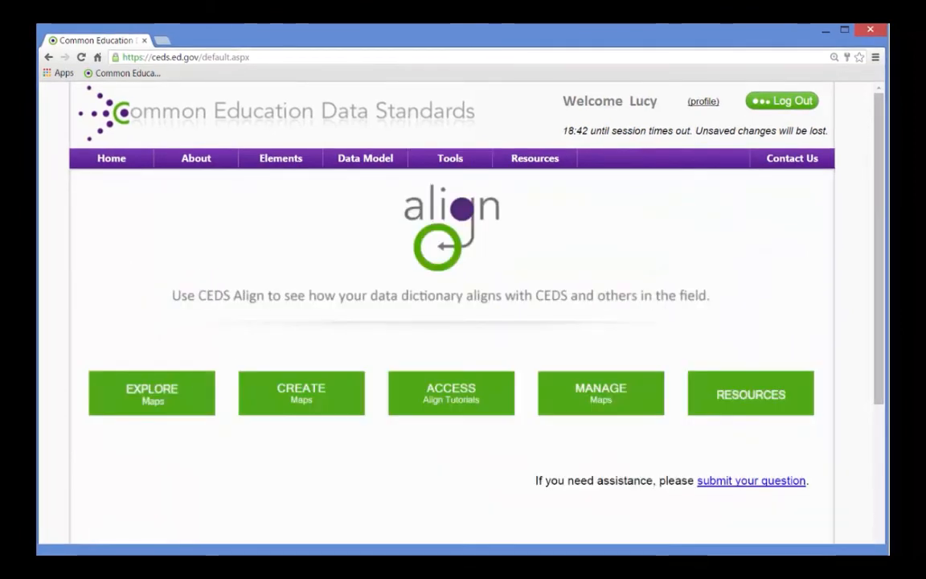
click(301, 392)
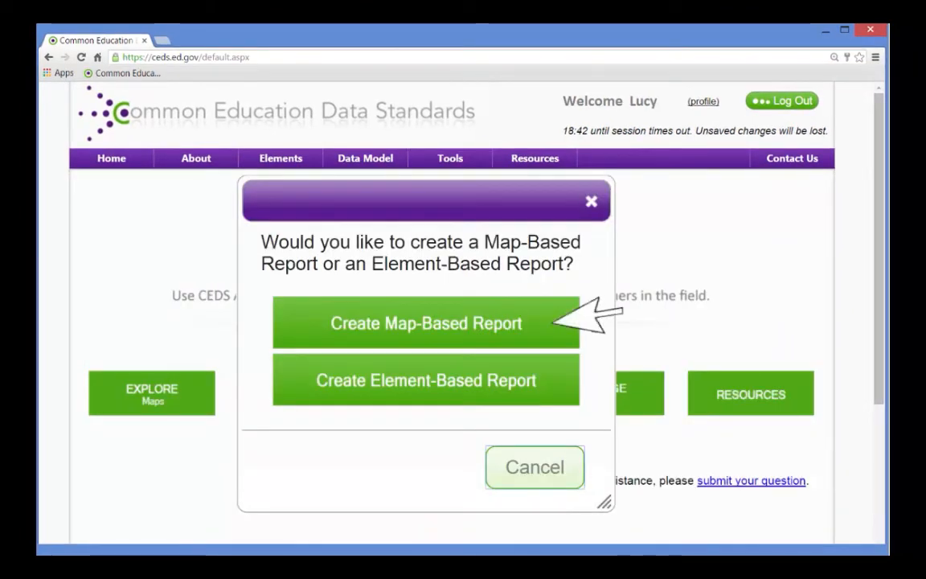
click(424, 322)
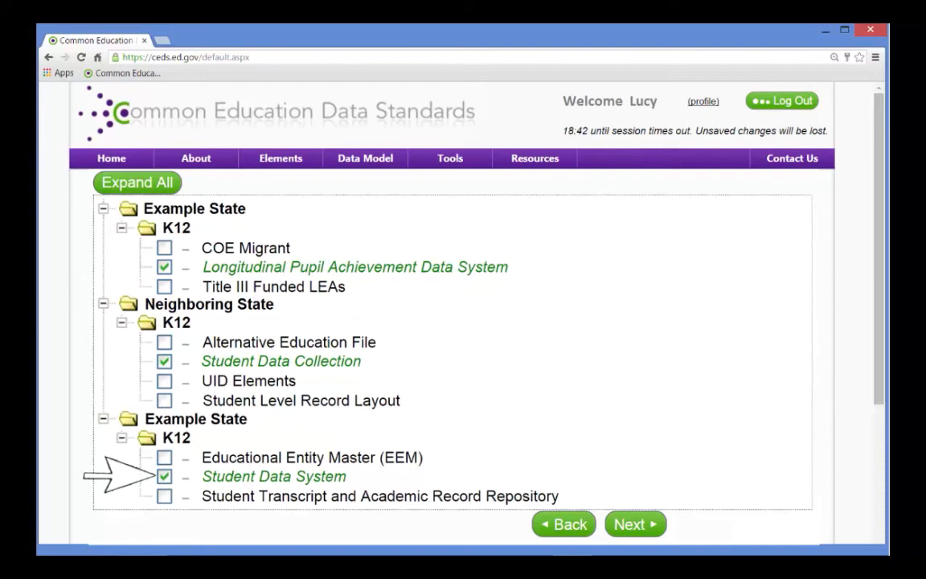
click(633, 524)
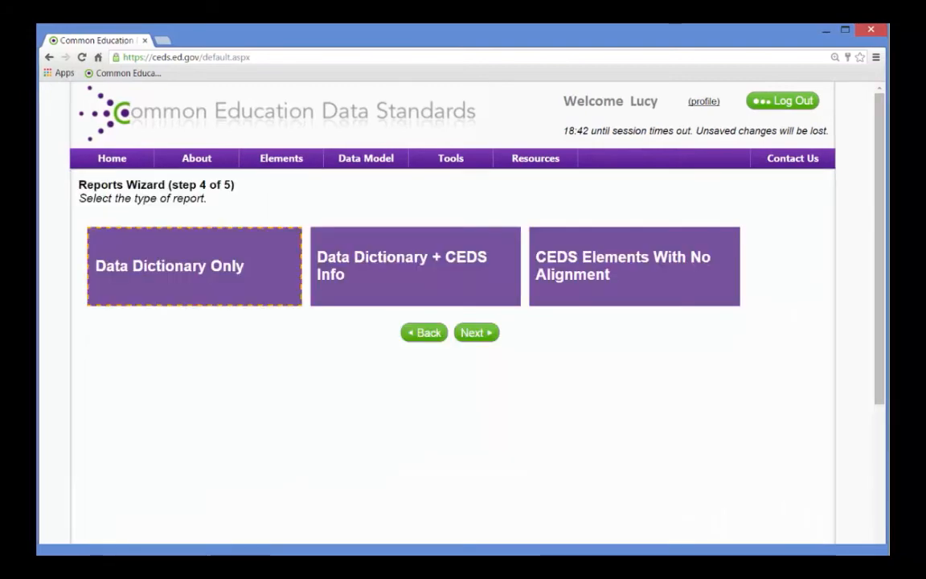
mouse_move(273, 314)
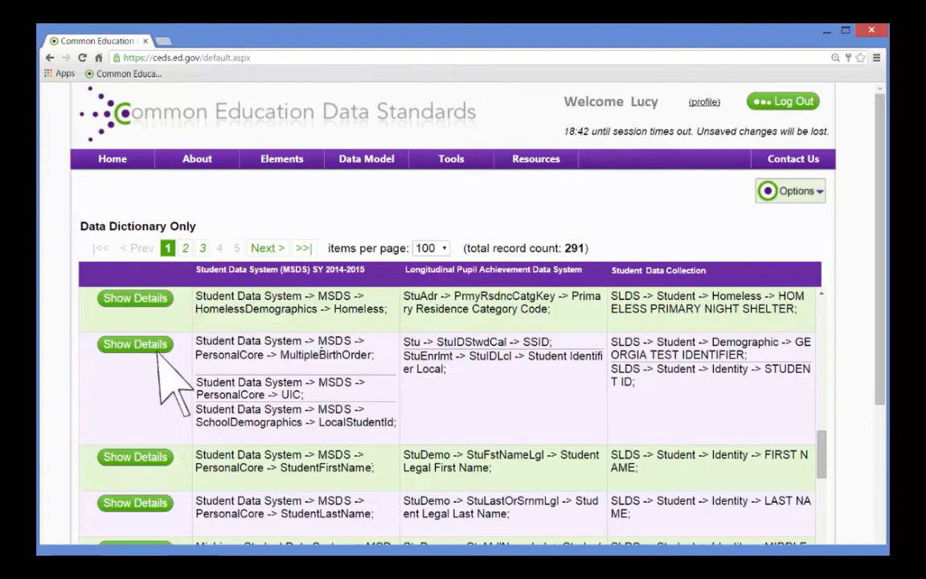
Show Element Details for the UnaccompaniedYouth row, then close the dialog and head home
click(135, 297)
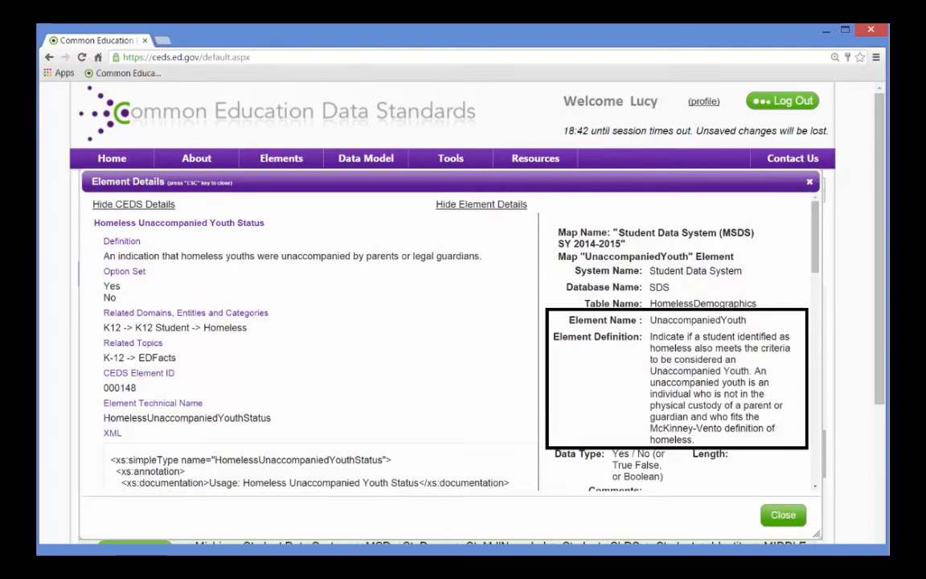
click(450, 160)
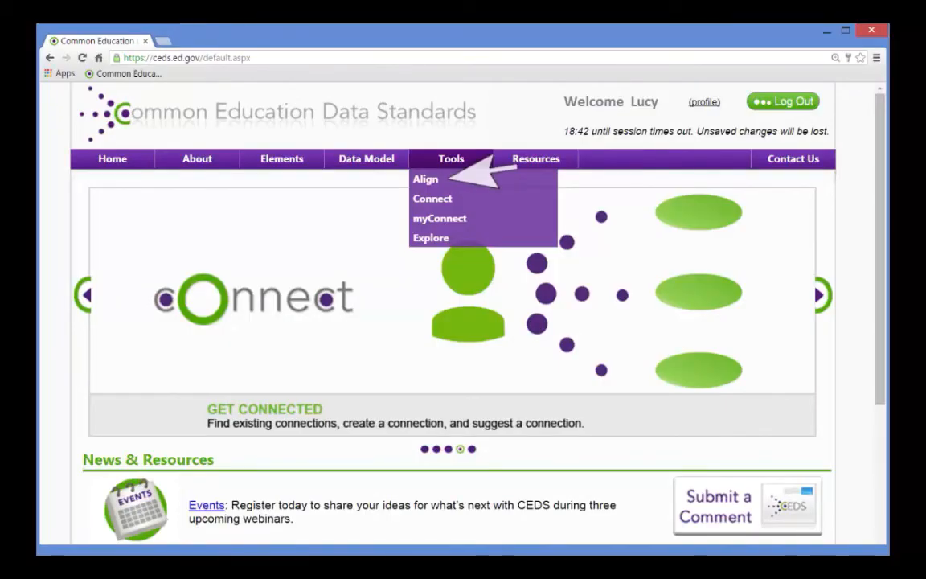
Enter Align's Create Maps area to reach the State DOE Homeless Student draft map
click(424, 178)
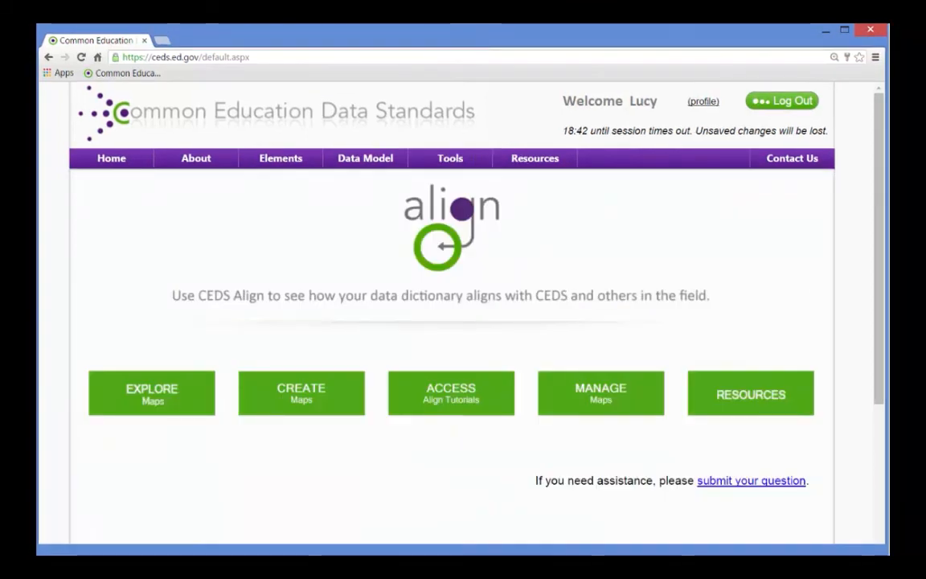
mouse_move(386, 378)
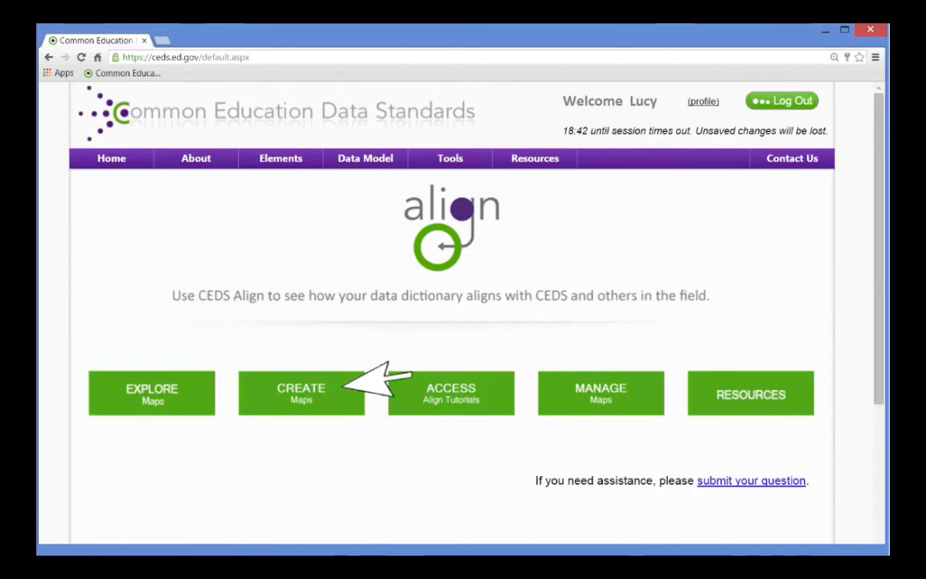
click(300, 392)
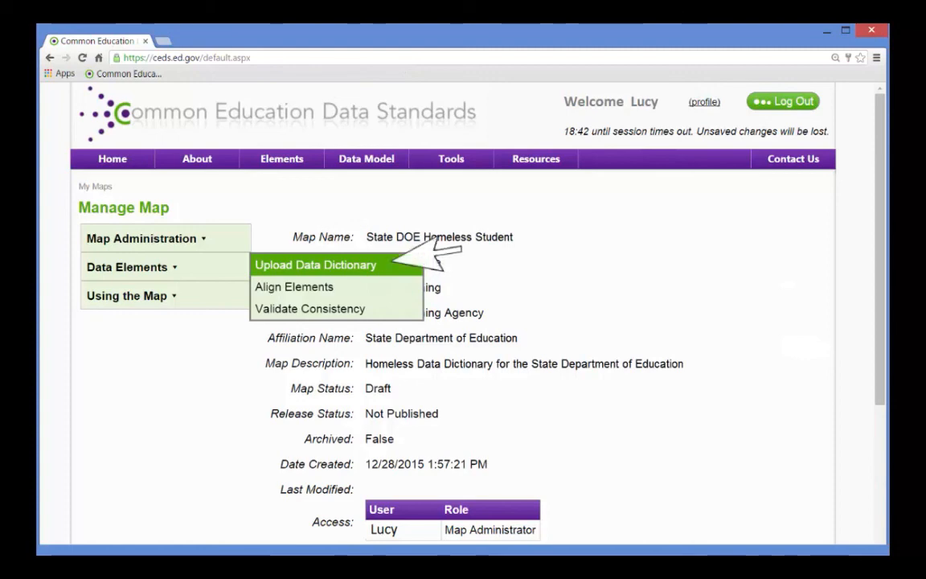
mouse_move(295, 286)
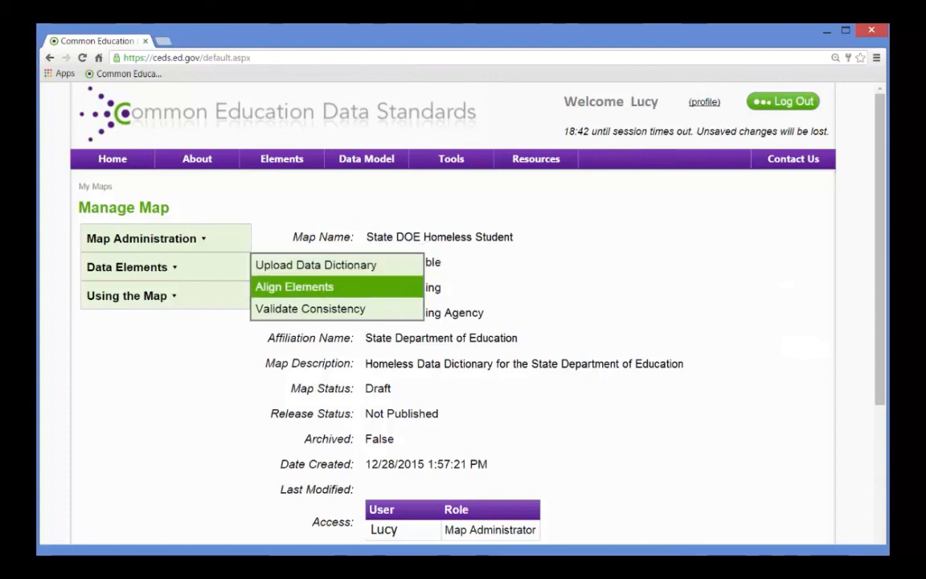